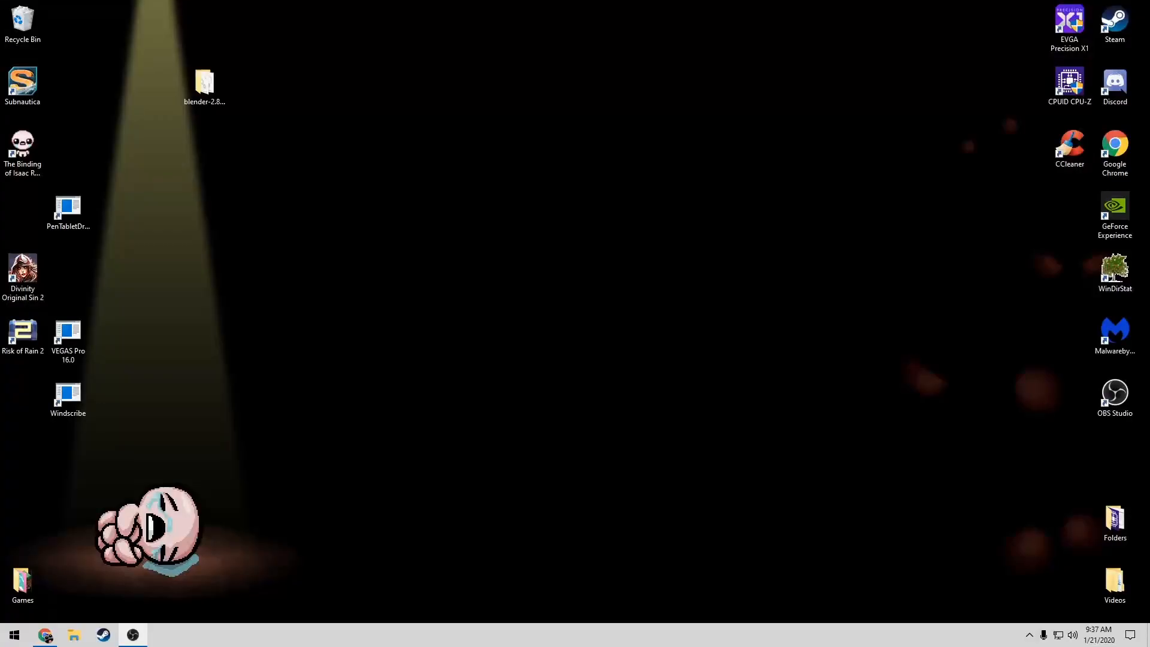
mouse_move(723, 421)
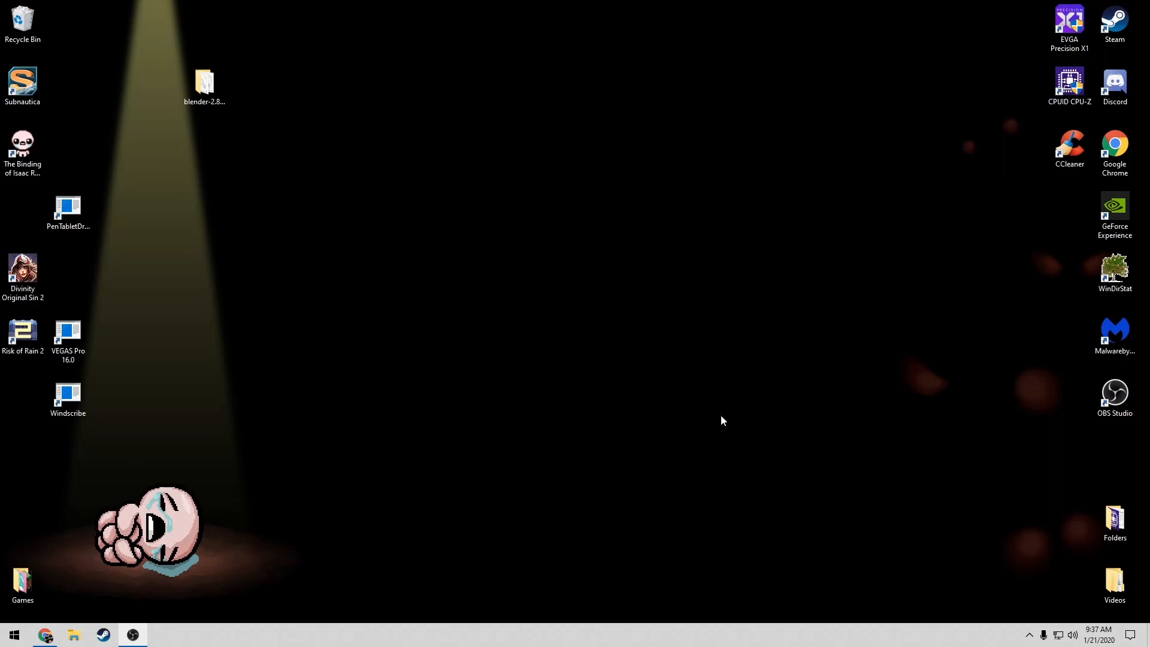
mouse_move(709, 424)
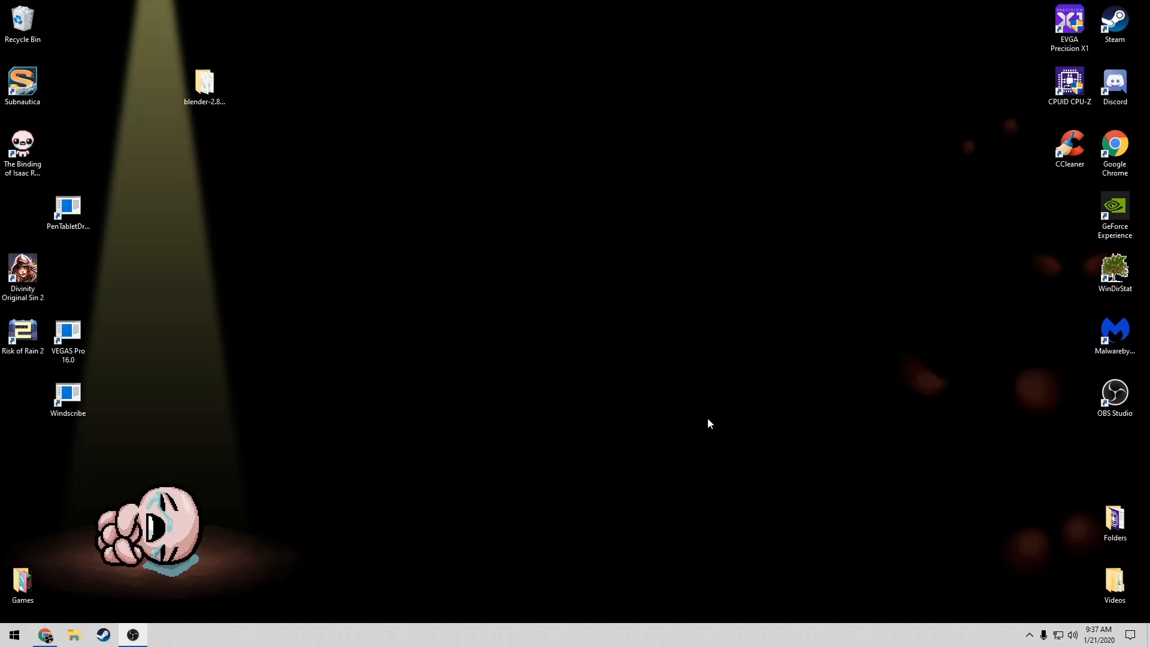
mouse_move(700, 426)
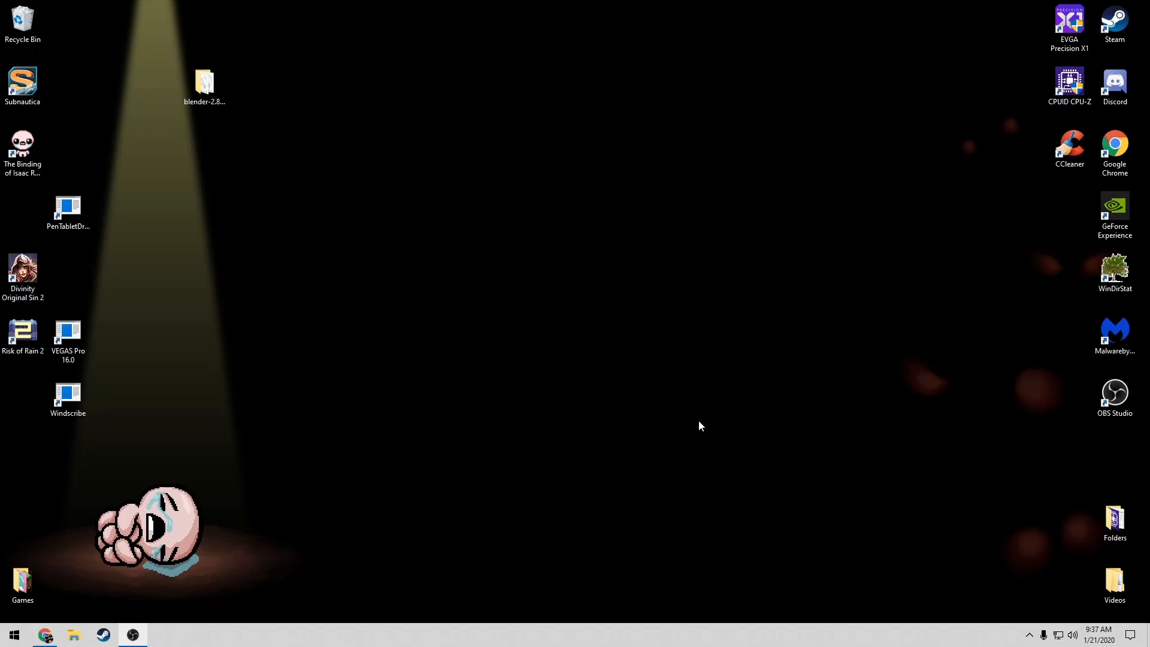
mouse_move(575, 420)
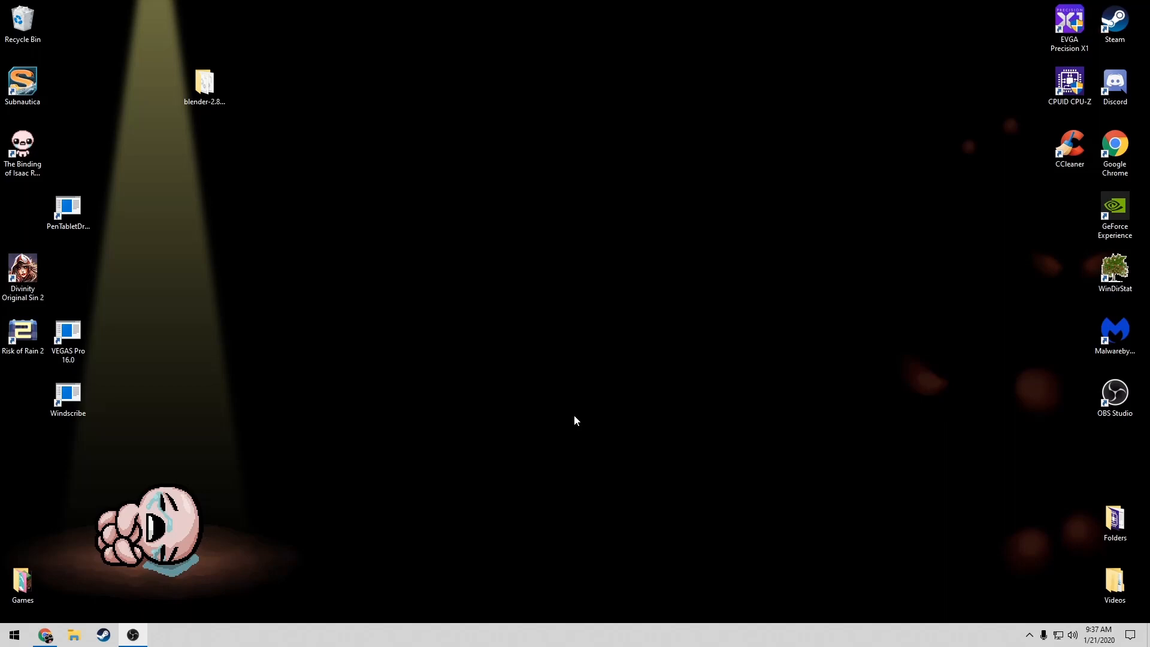
Open the desktop context menu listing Display settings and Personalize.
right_click(575, 421)
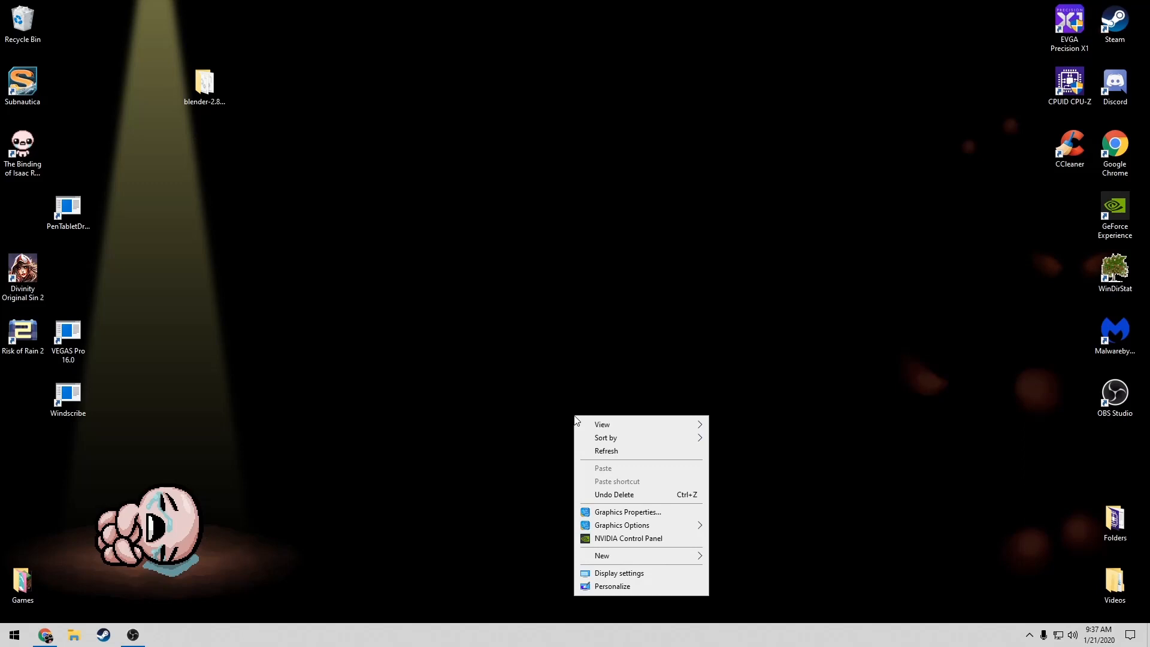
mouse_move(586, 489)
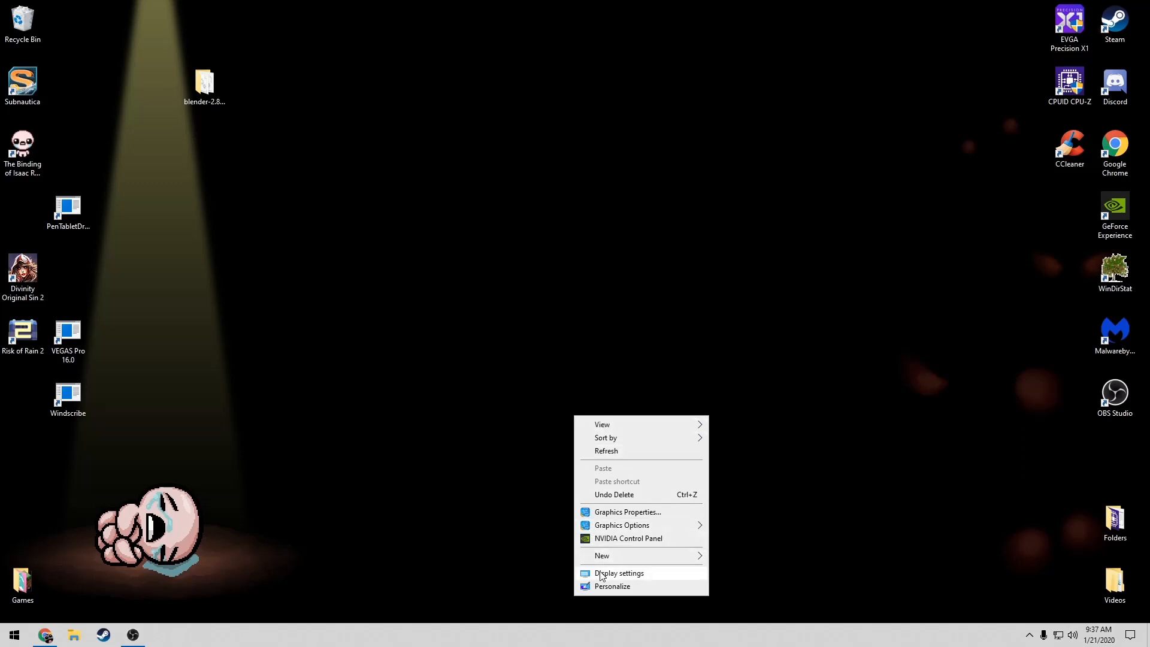
Open Display settings and scroll down to Multiple displays and Advanced display settings.
left_click(618, 572)
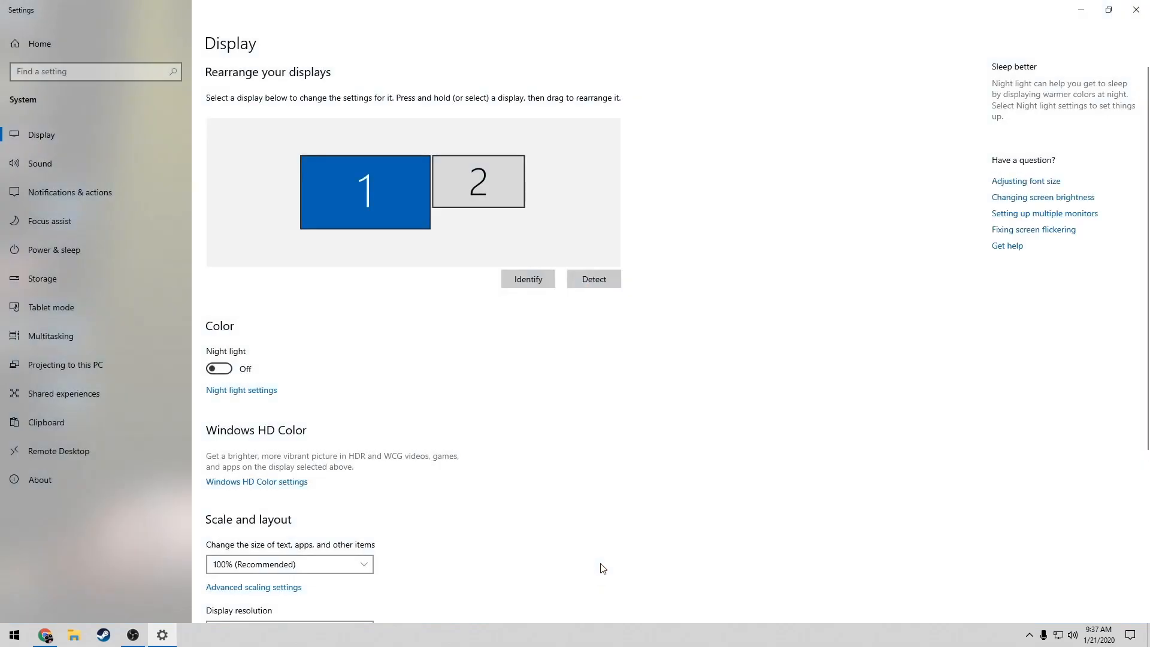
scroll("down", 3)
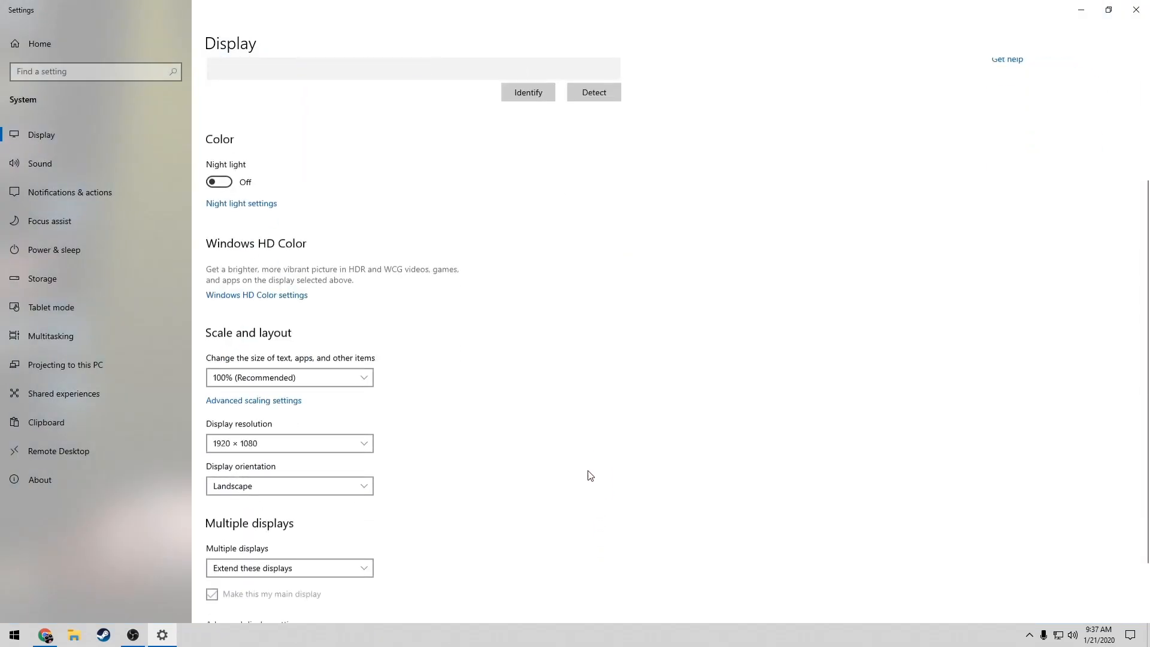
scroll("down", 3)
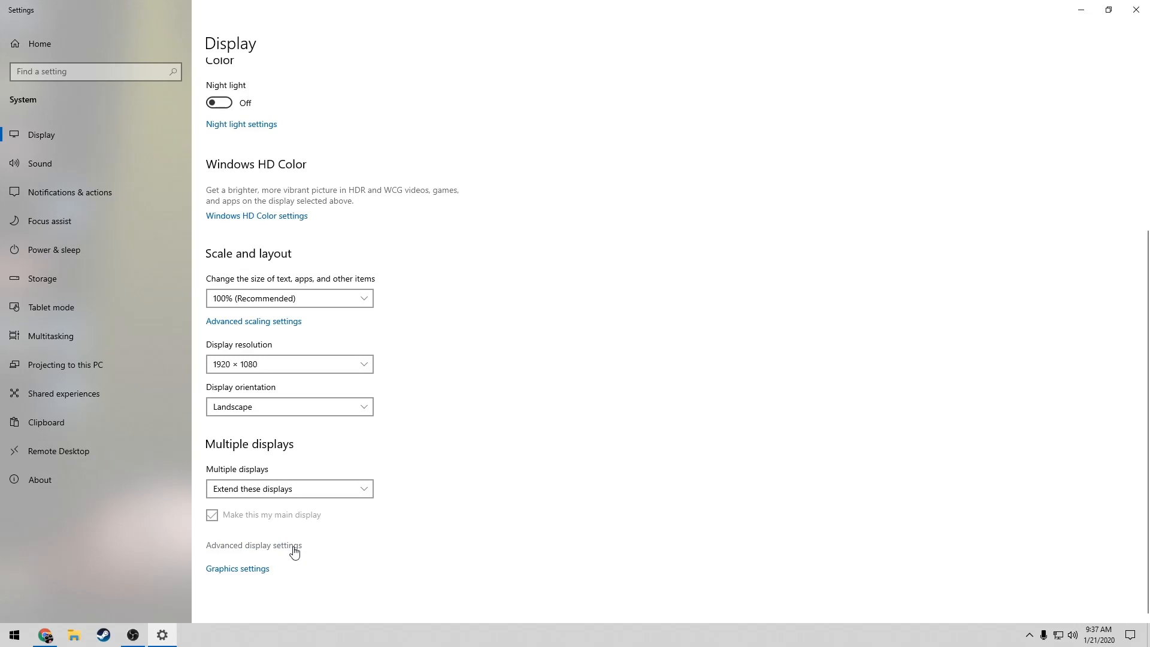
Show Advanced display settings for Display 1: LG Ultra HD.
left_click(253, 545)
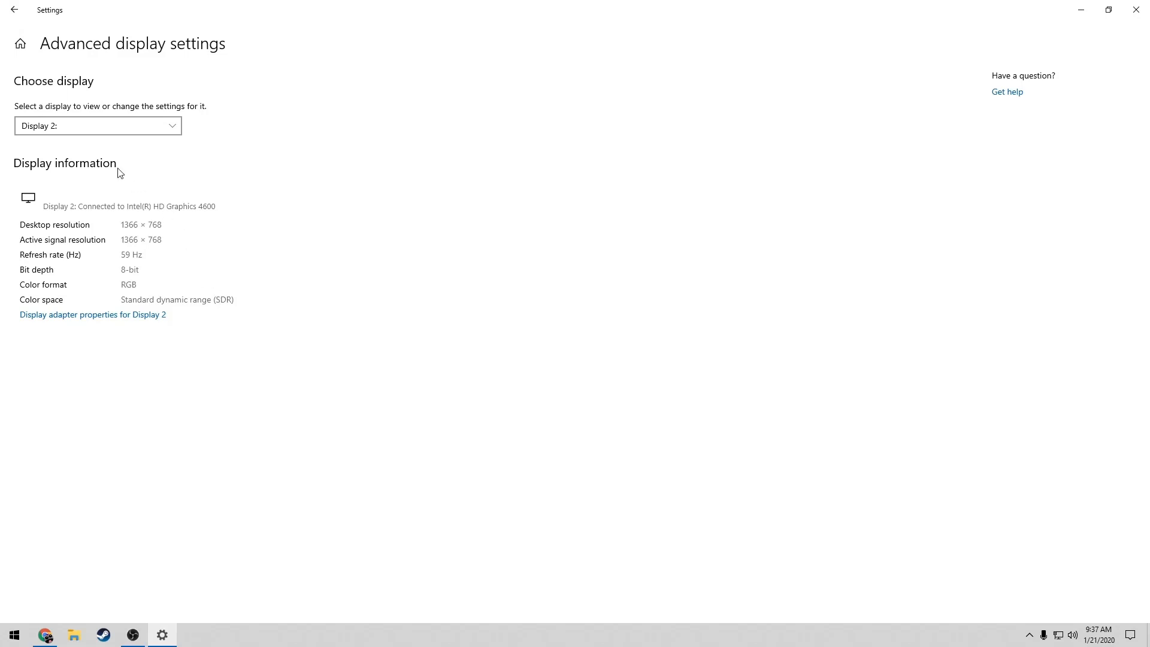
mouse_move(65, 145)
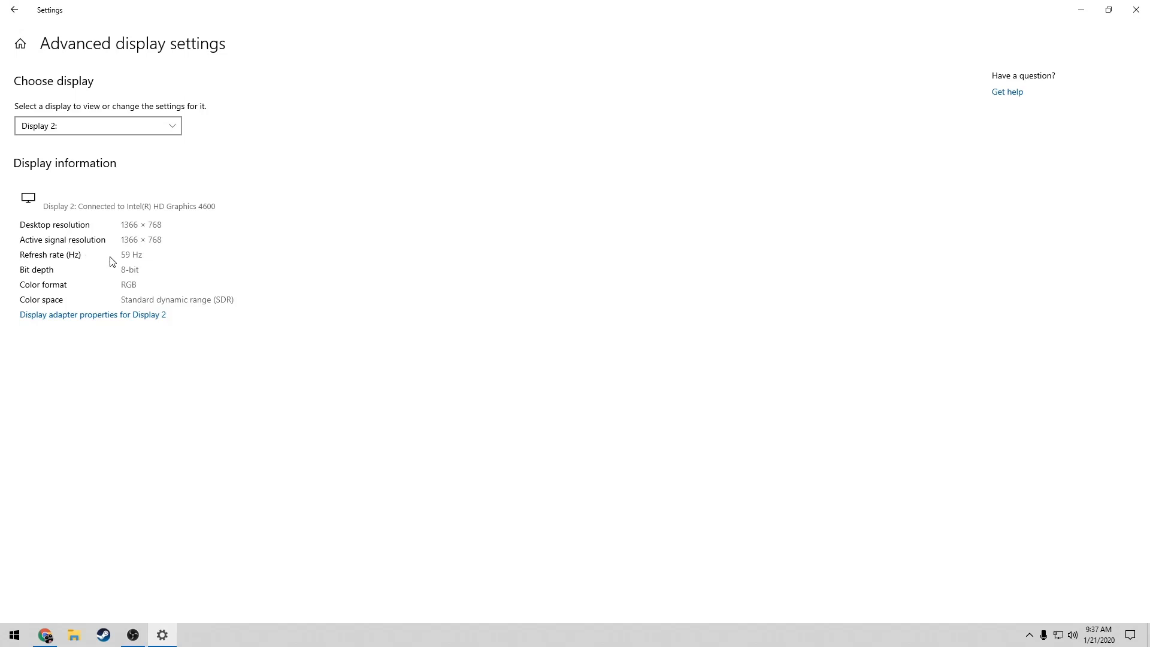
left_click(97, 125)
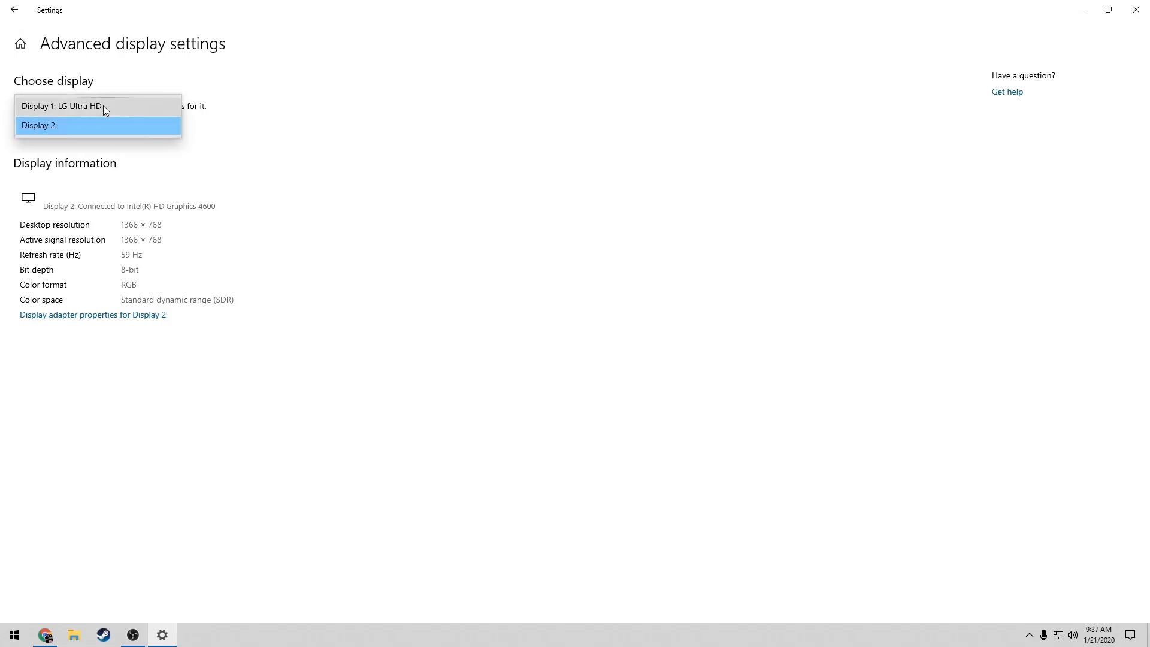
left_click(62, 105)
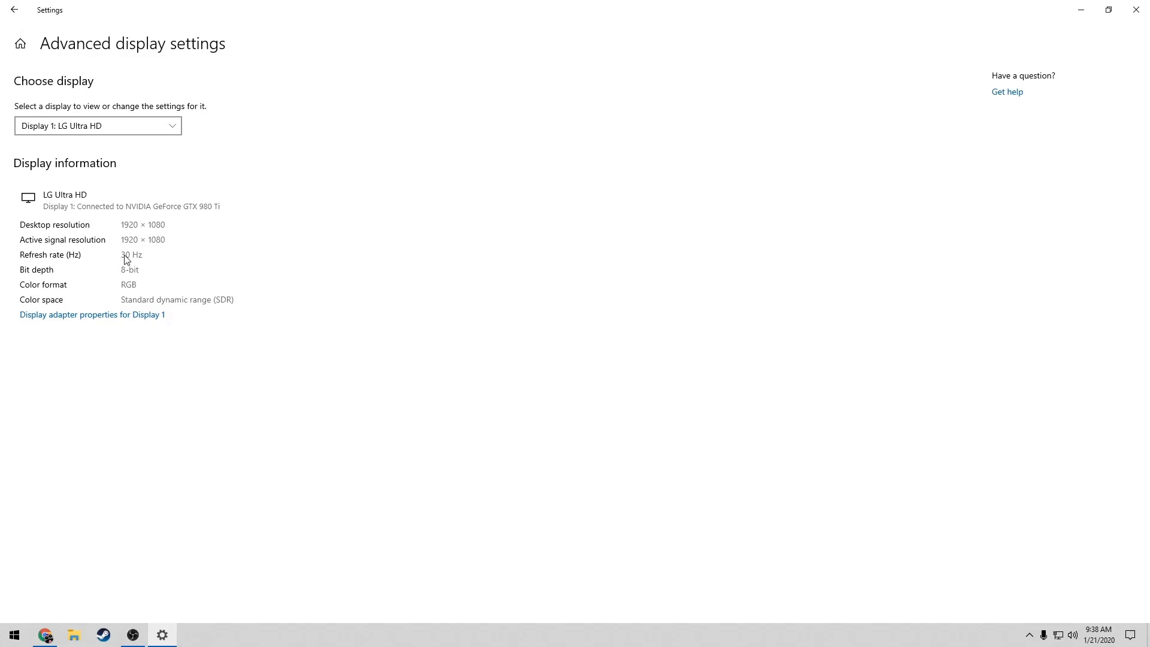
mouse_move(88, 319)
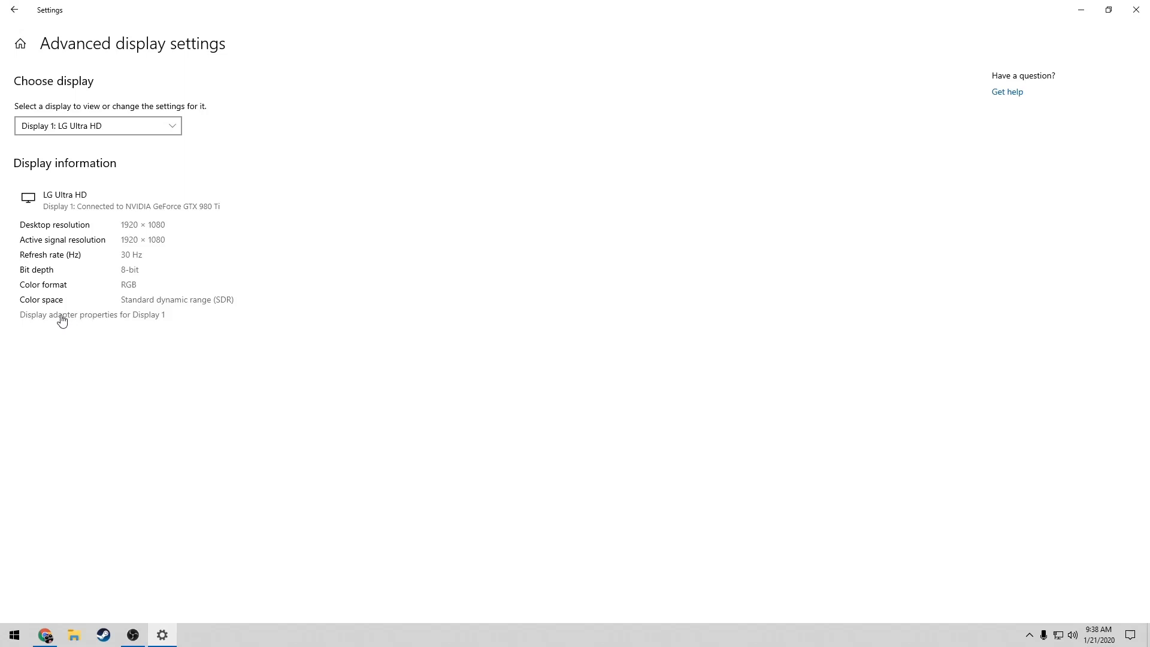
In Display 1 adapter properties, set the Monitor tab's screen refresh rate to 60 Hertz.
left_click(91, 314)
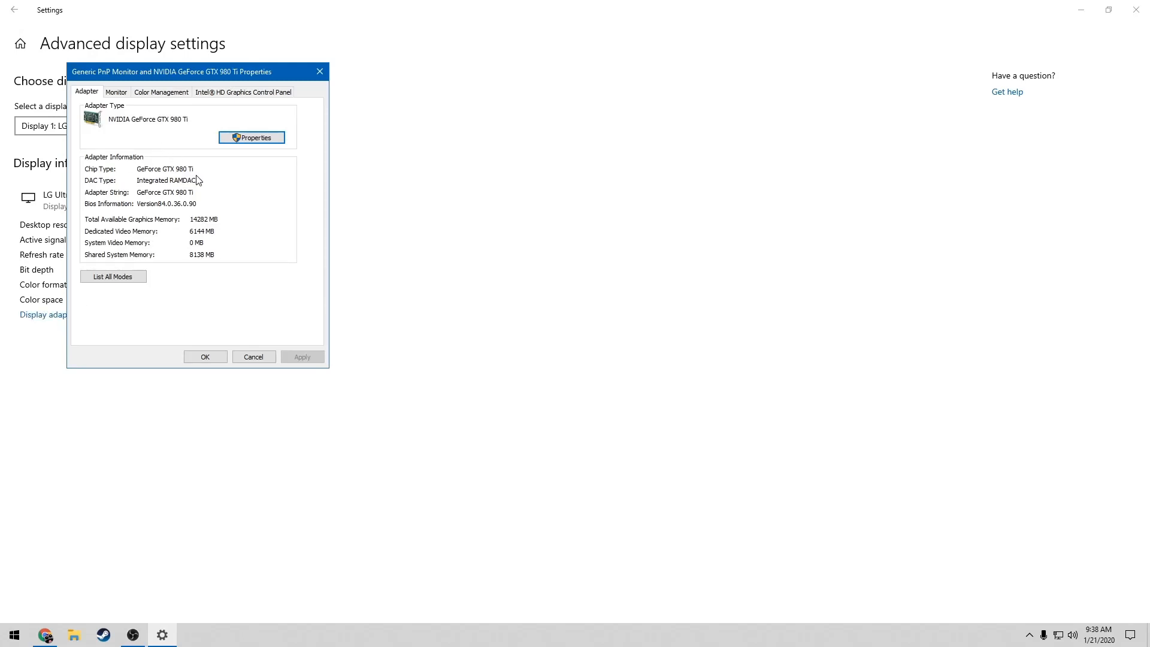
mouse_move(140, 138)
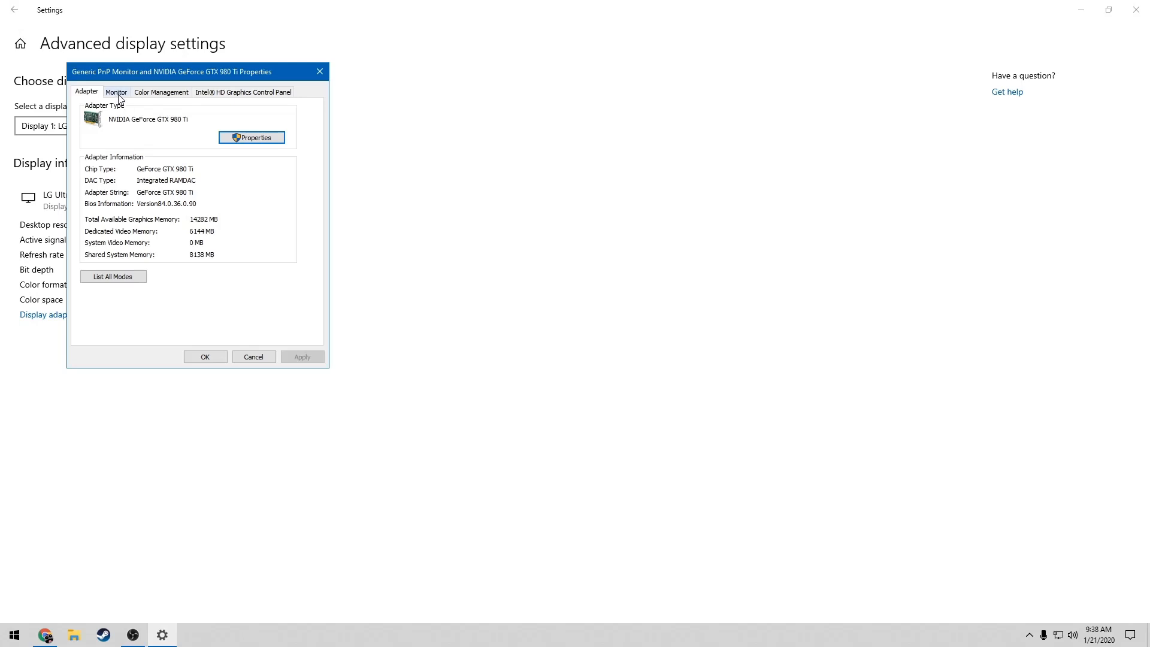
left_click(116, 92)
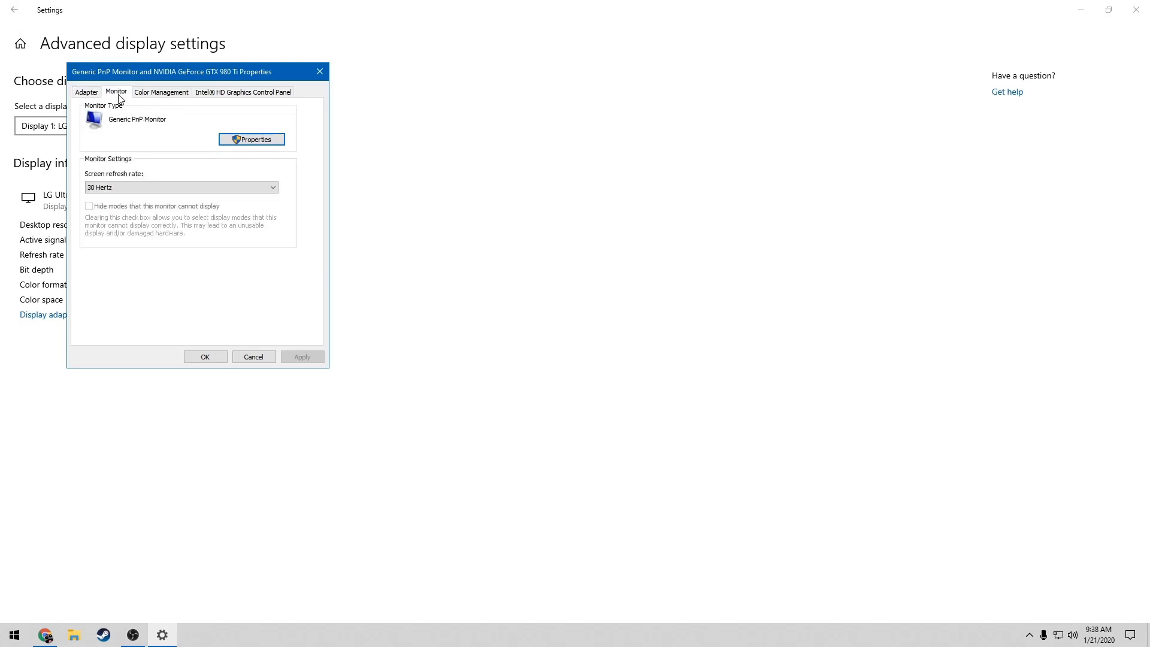
mouse_move(124, 184)
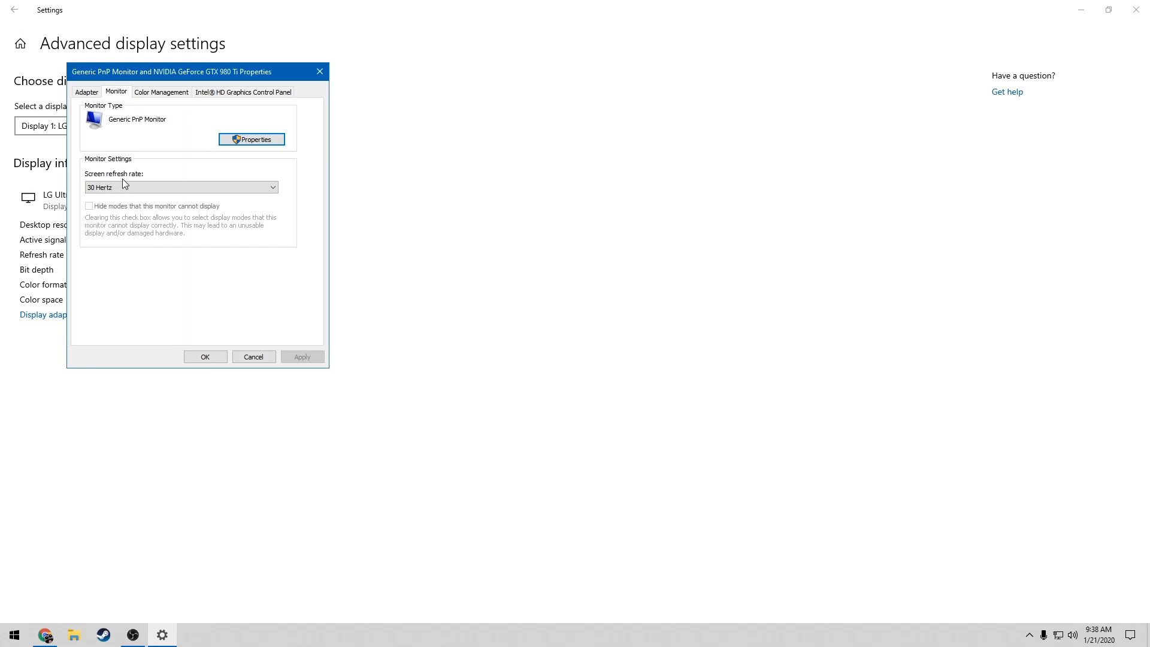
mouse_move(120, 171)
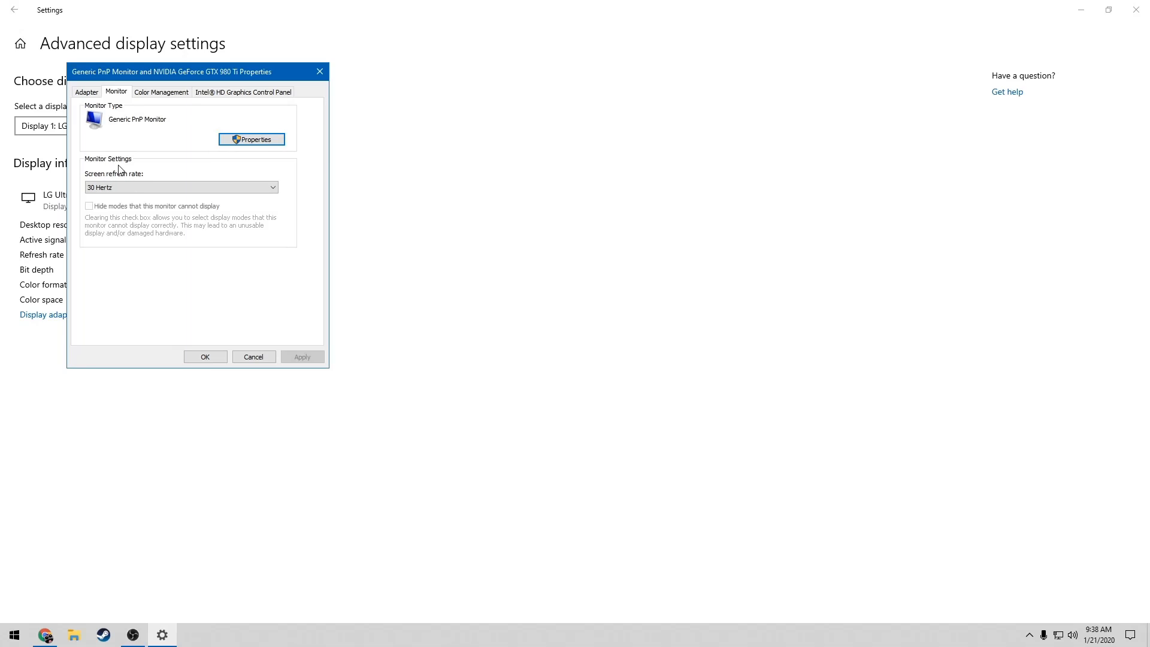
left_click(179, 187)
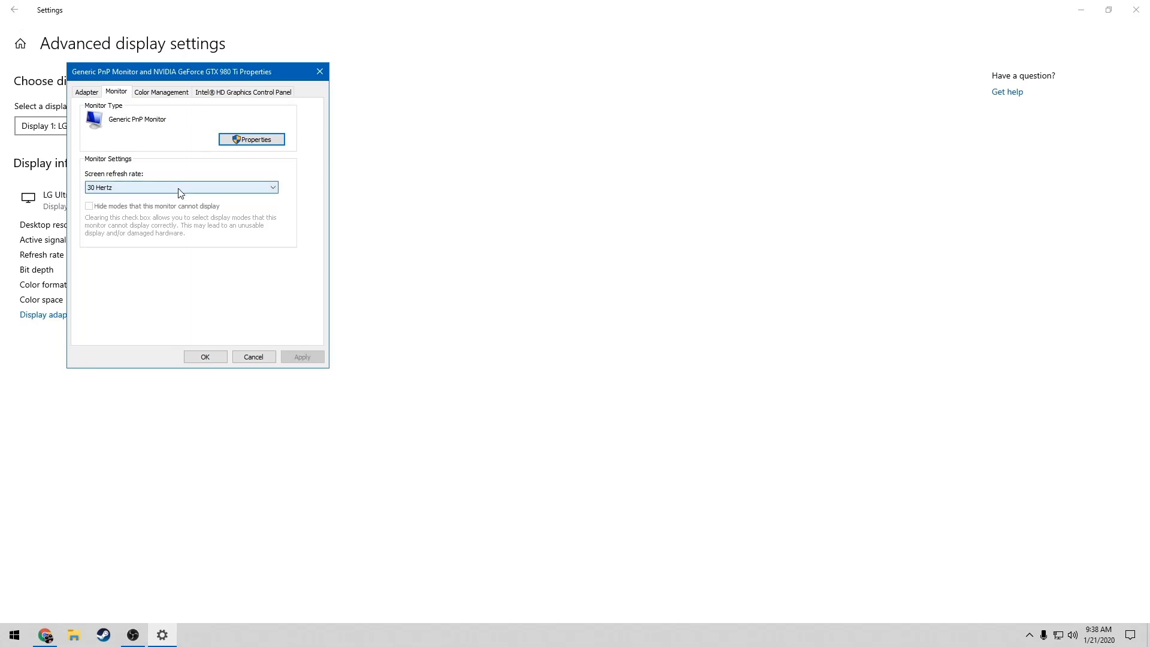
left_click(179, 187)
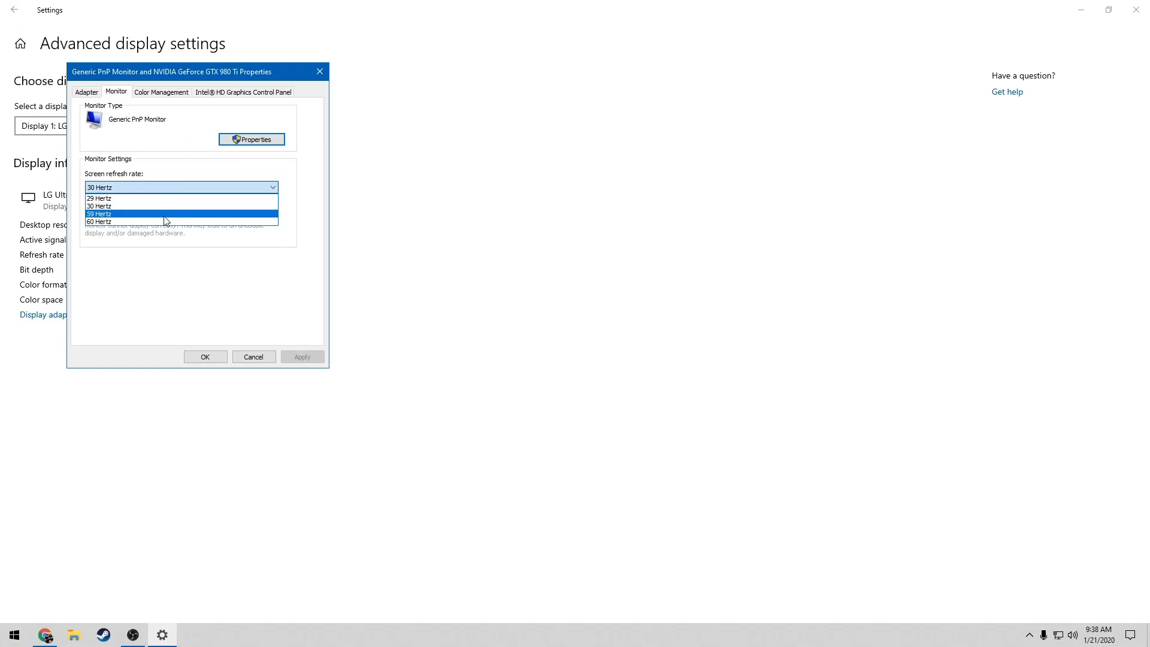
left_click(99, 222)
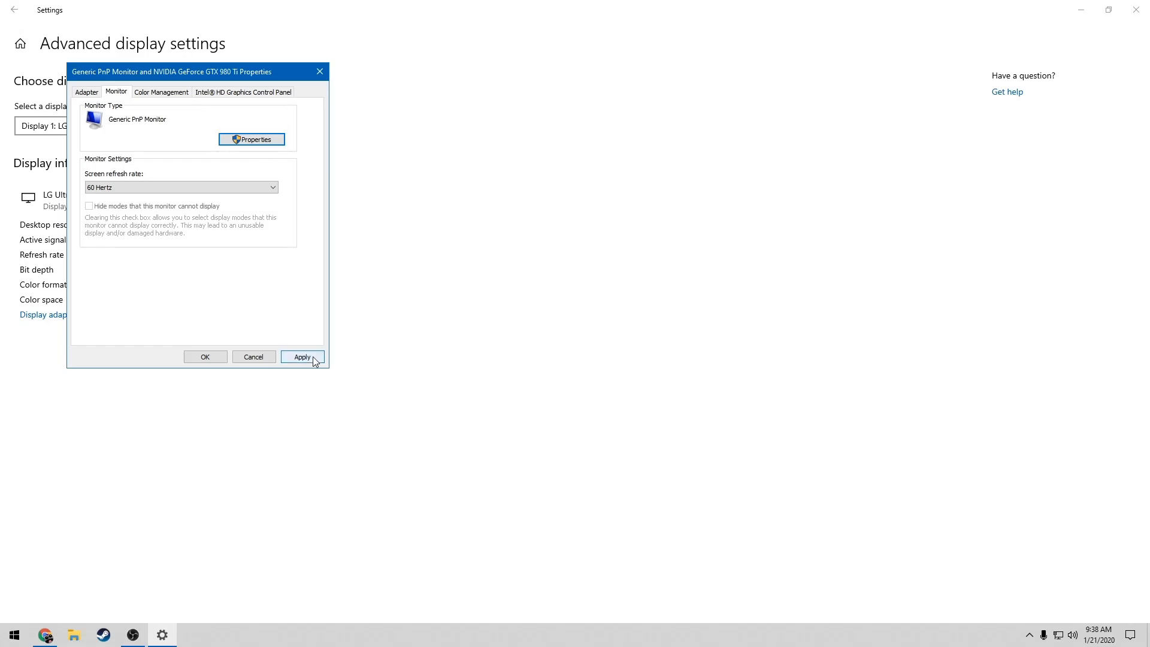
Apply the 60 Hertz refresh rate and choose Keep changes.
left_click(301, 357)
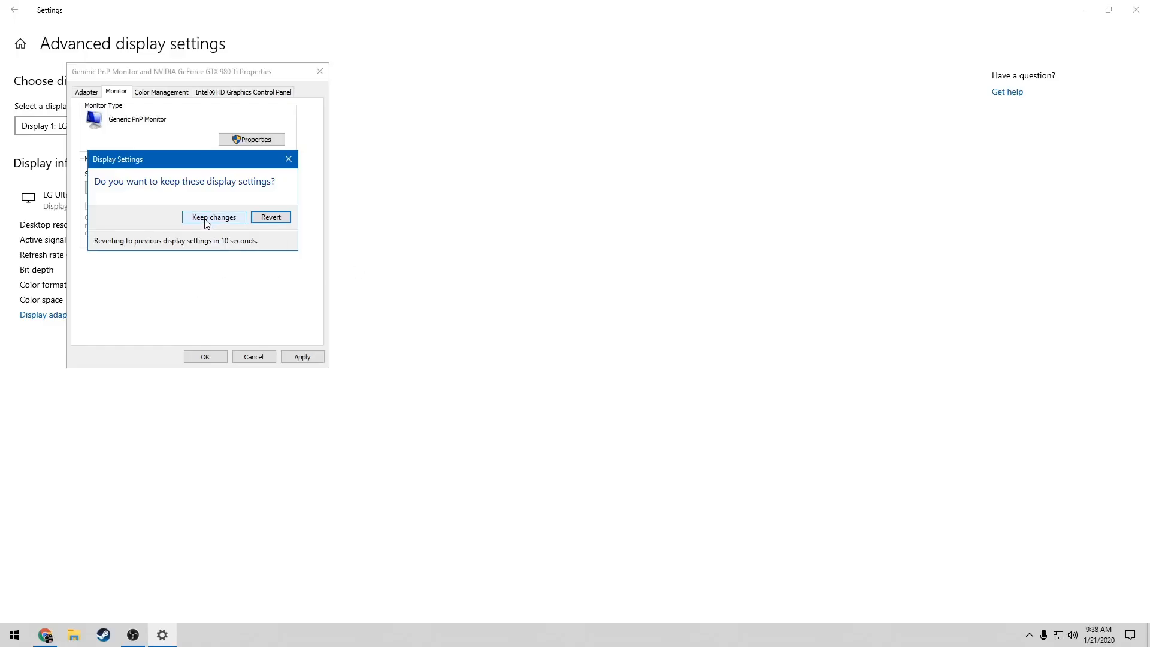
left_click(214, 217)
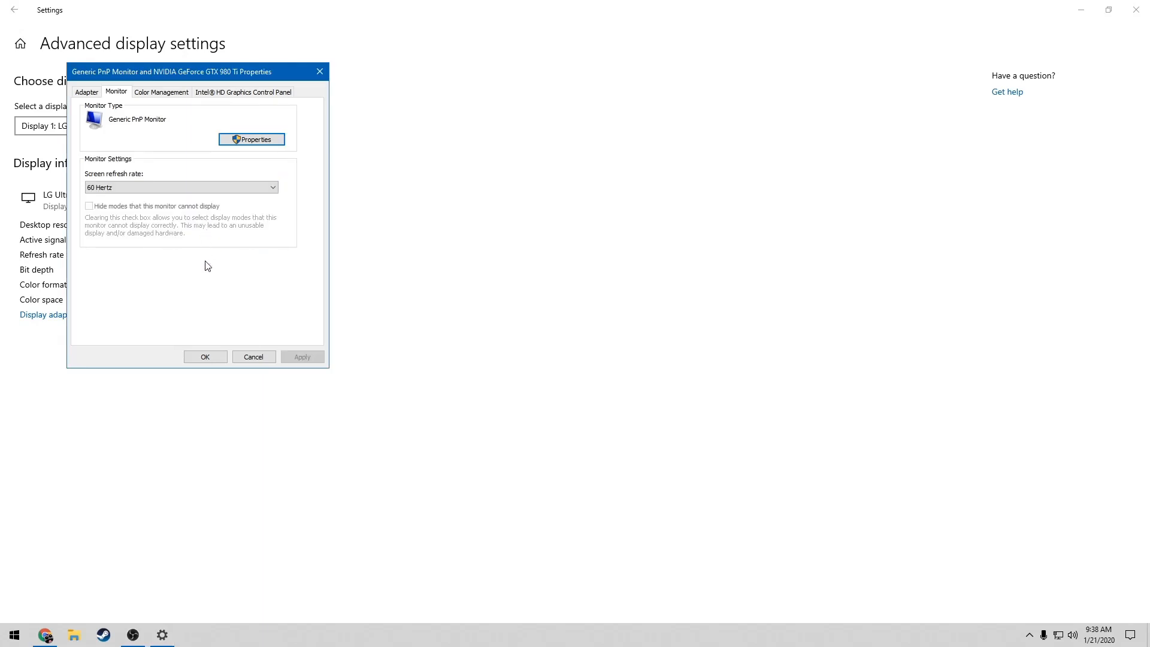
mouse_move(208, 326)
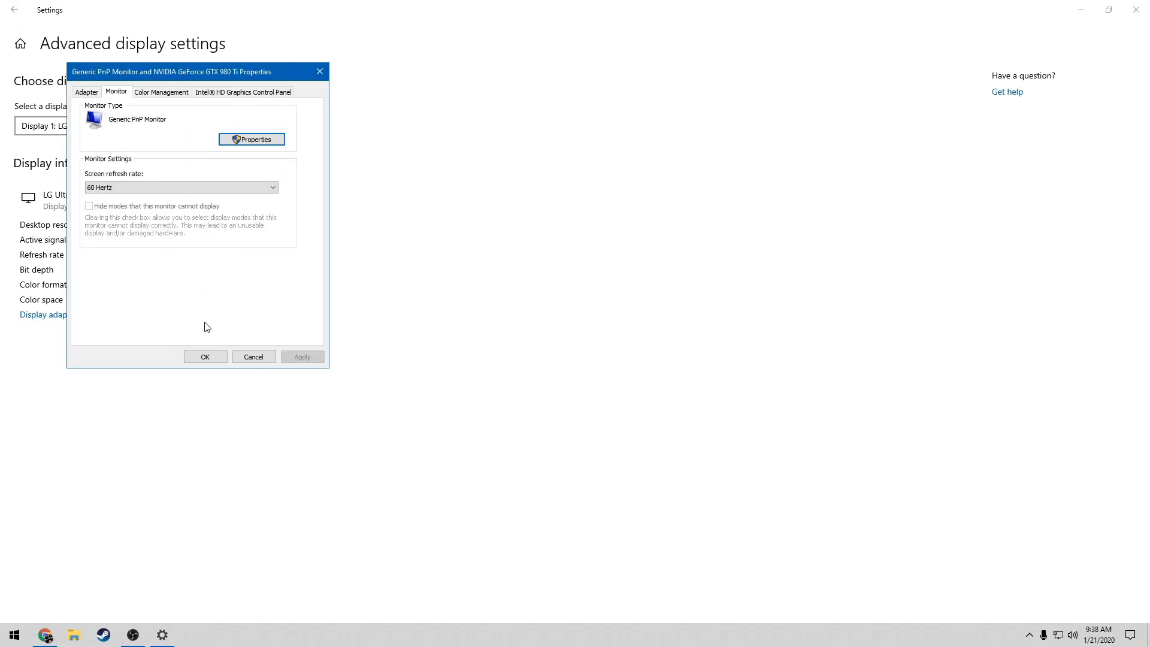
Close the monitor properties with OK, leaving the refresh rate at 60 Hz.
left_click(205, 359)
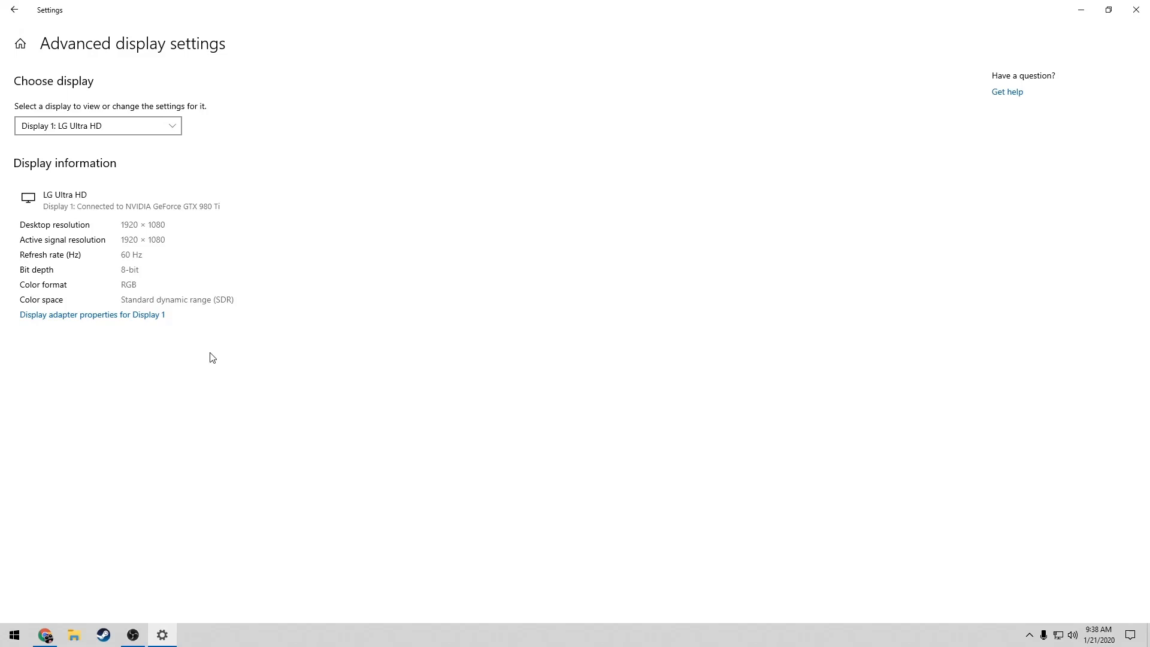
mouse_move(650, 324)
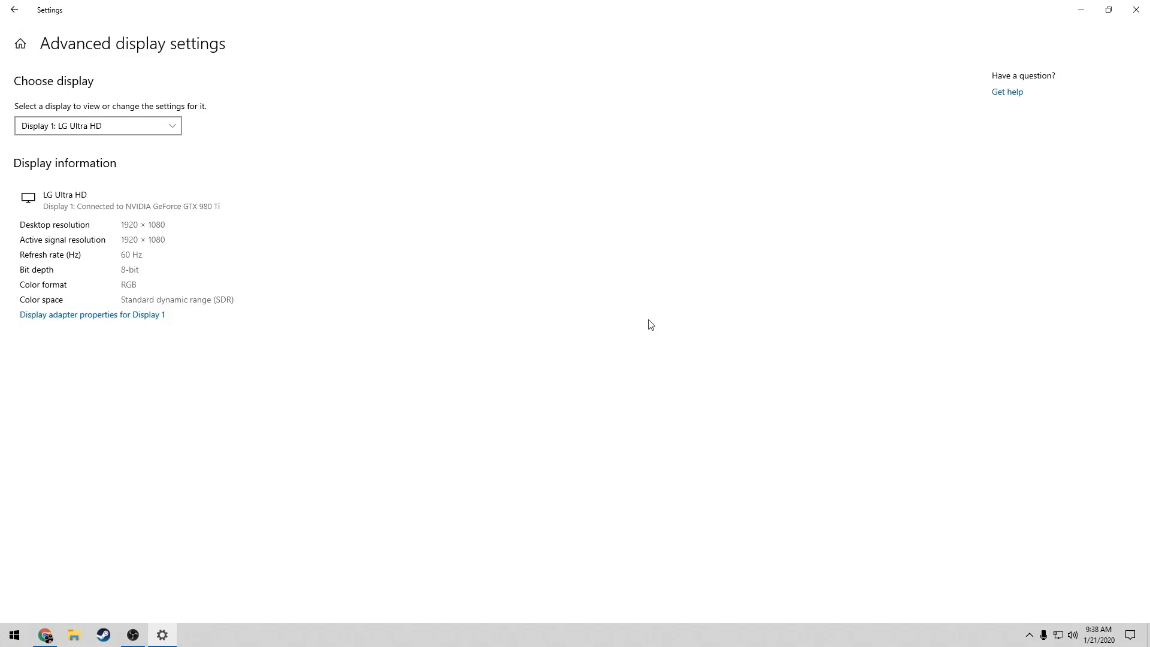
mouse_move(580, 378)
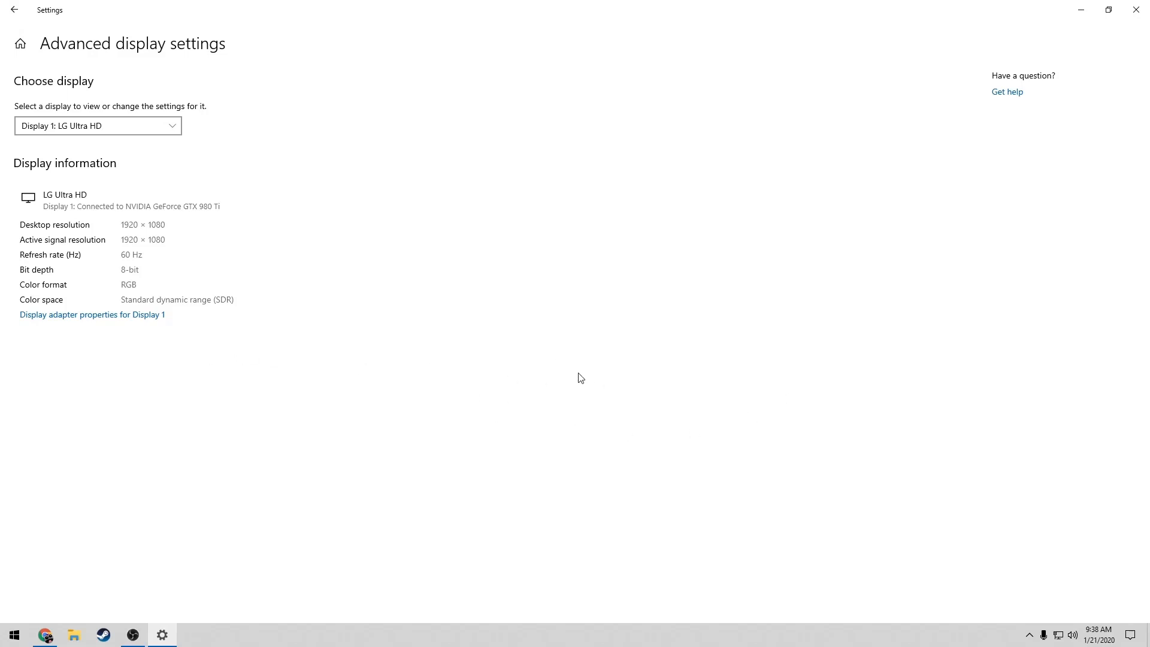
mouse_move(127, 262)
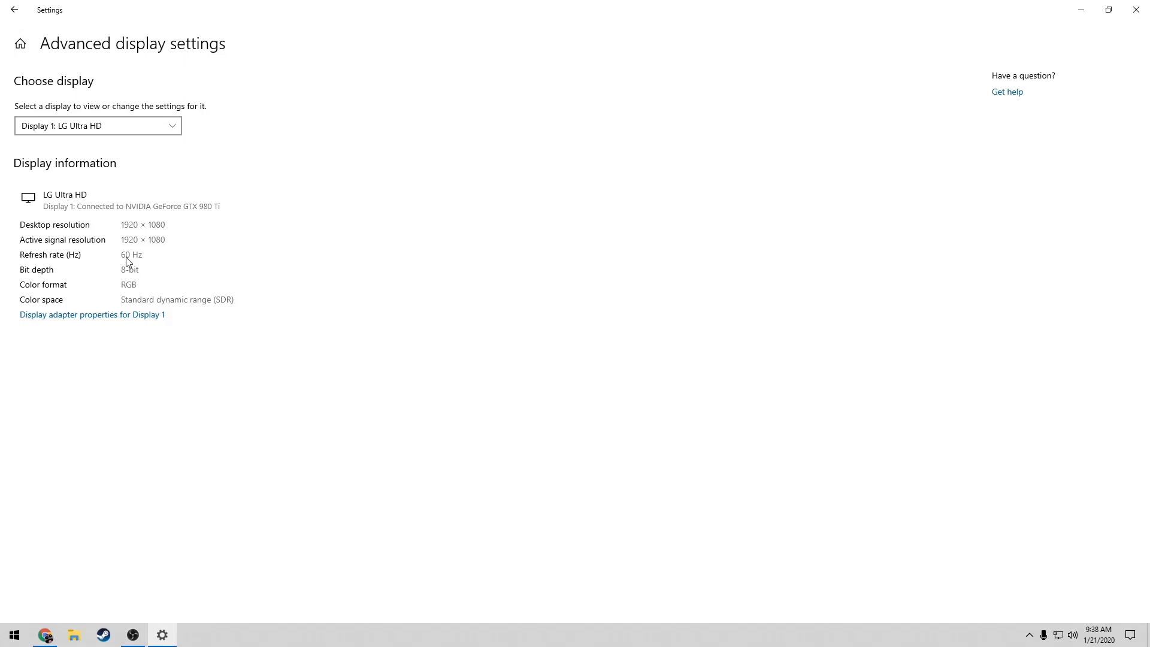
mouse_move(723, 350)
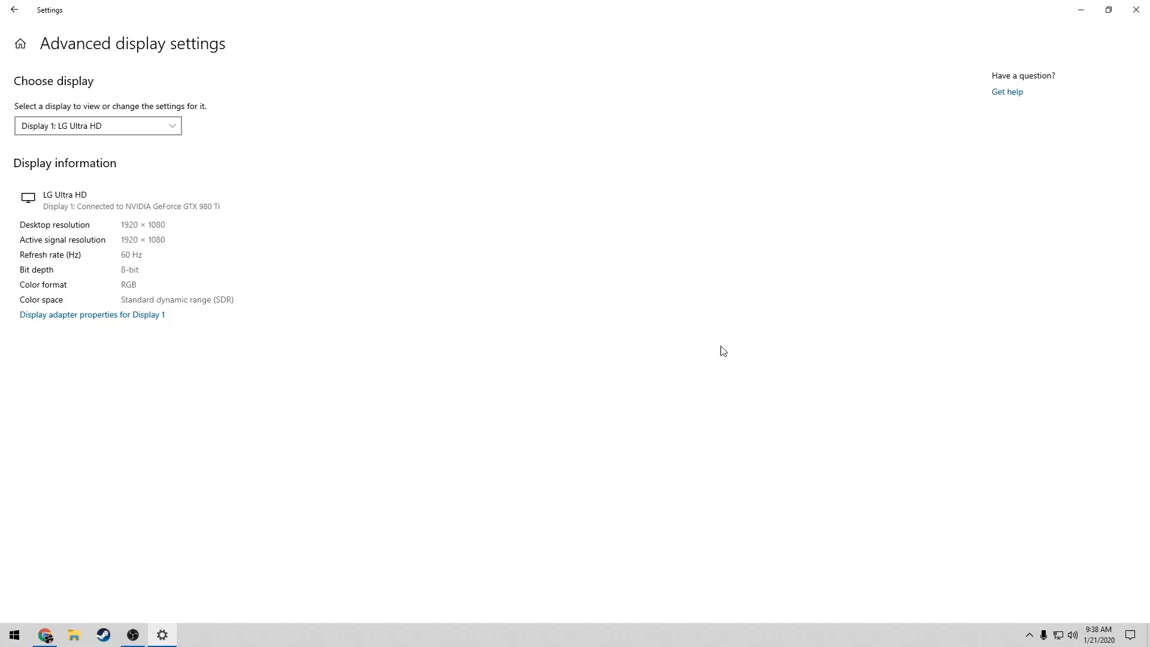
mouse_move(716, 351)
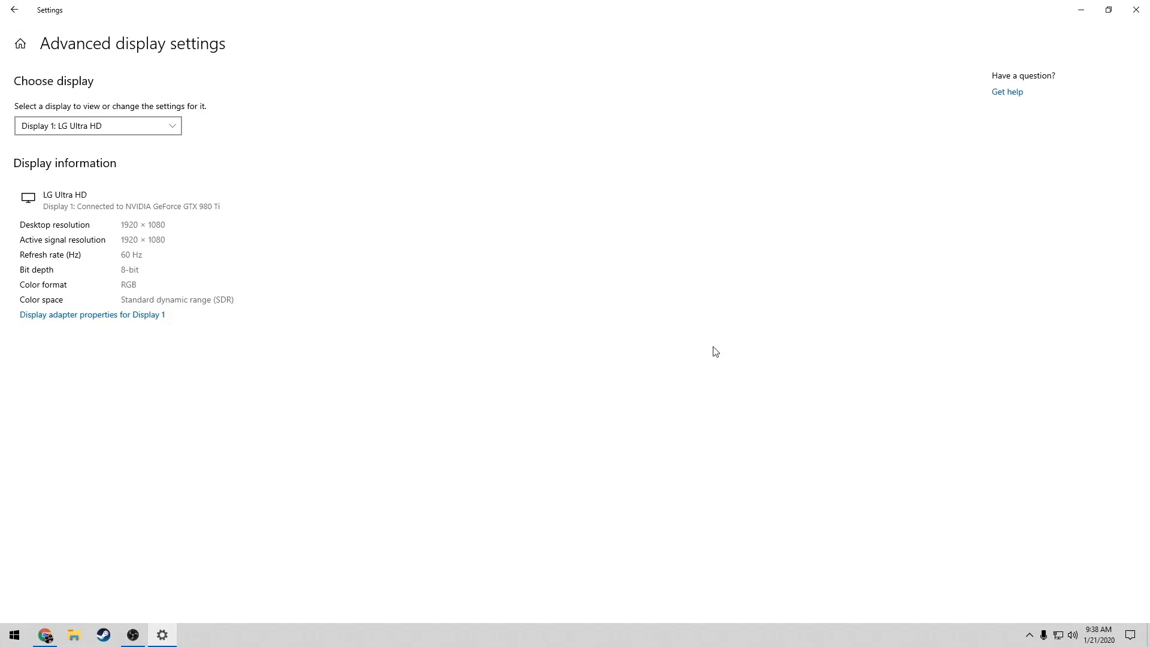